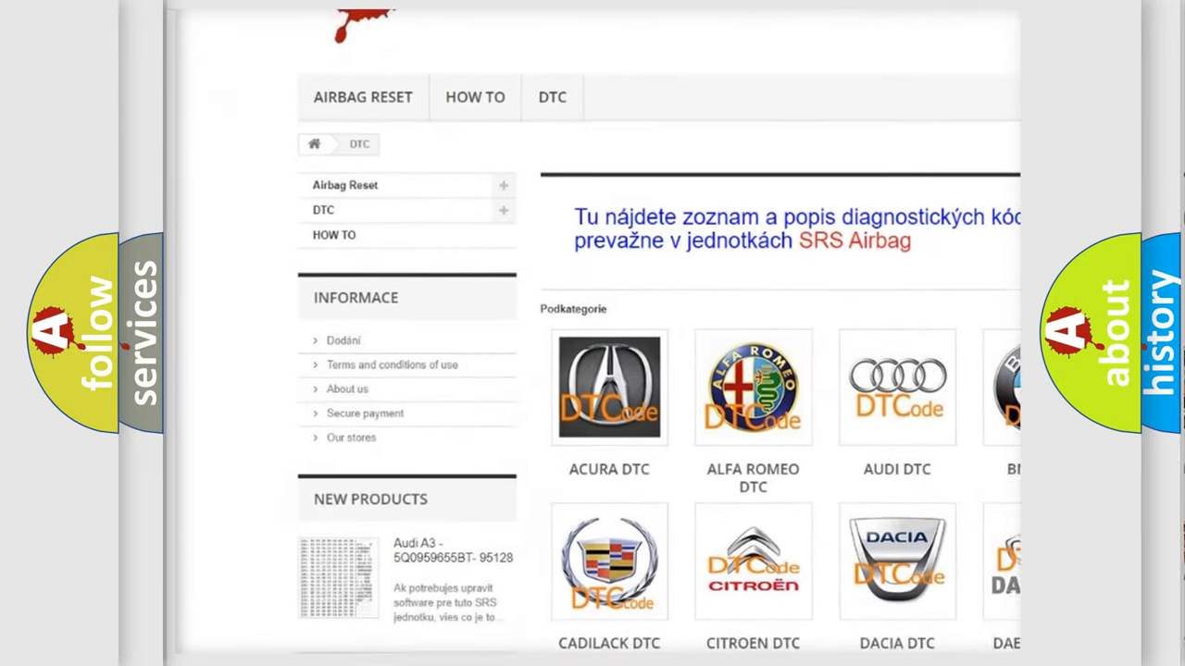
{"action": "scroll", "scroll_direction": "down", "scroll_amount": 3}
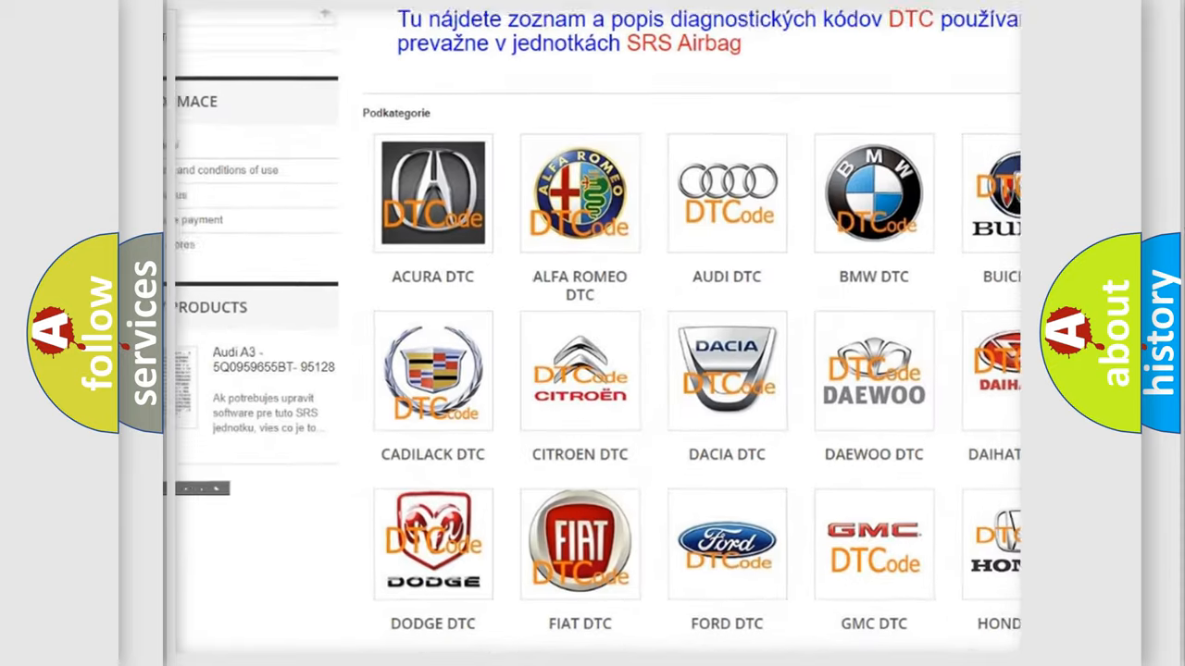
{"action": "scroll", "scroll_direction": "down", "scroll_amount": 3}
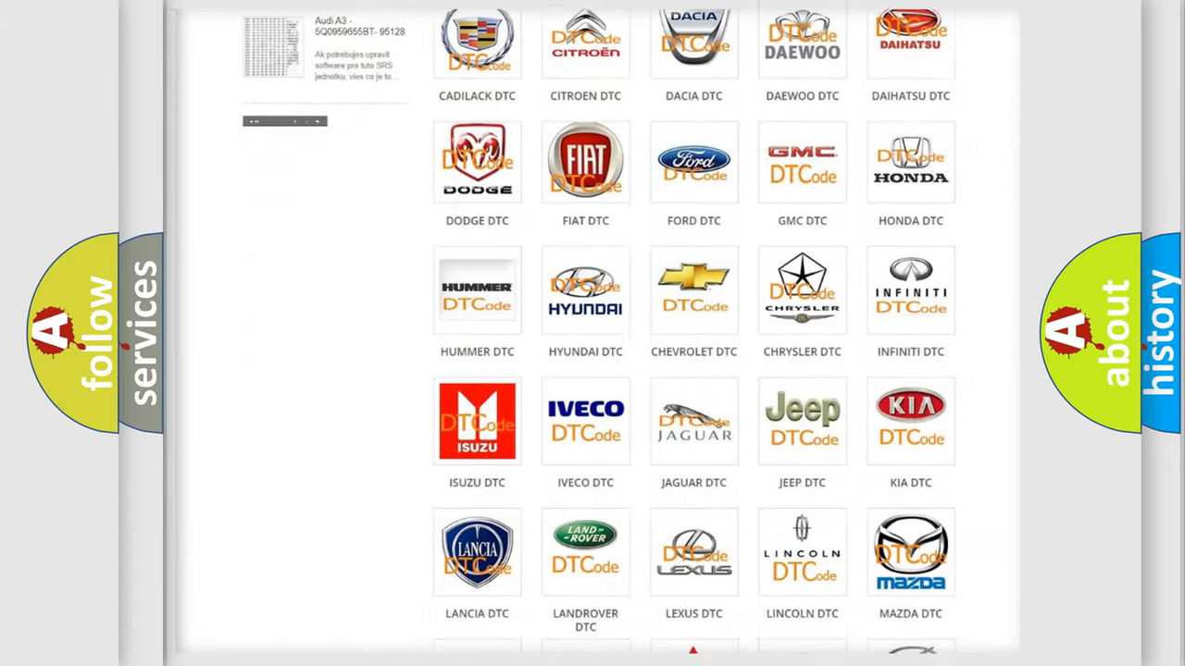
{"action": "scroll", "scroll_direction": "down", "scroll_amount": 3}
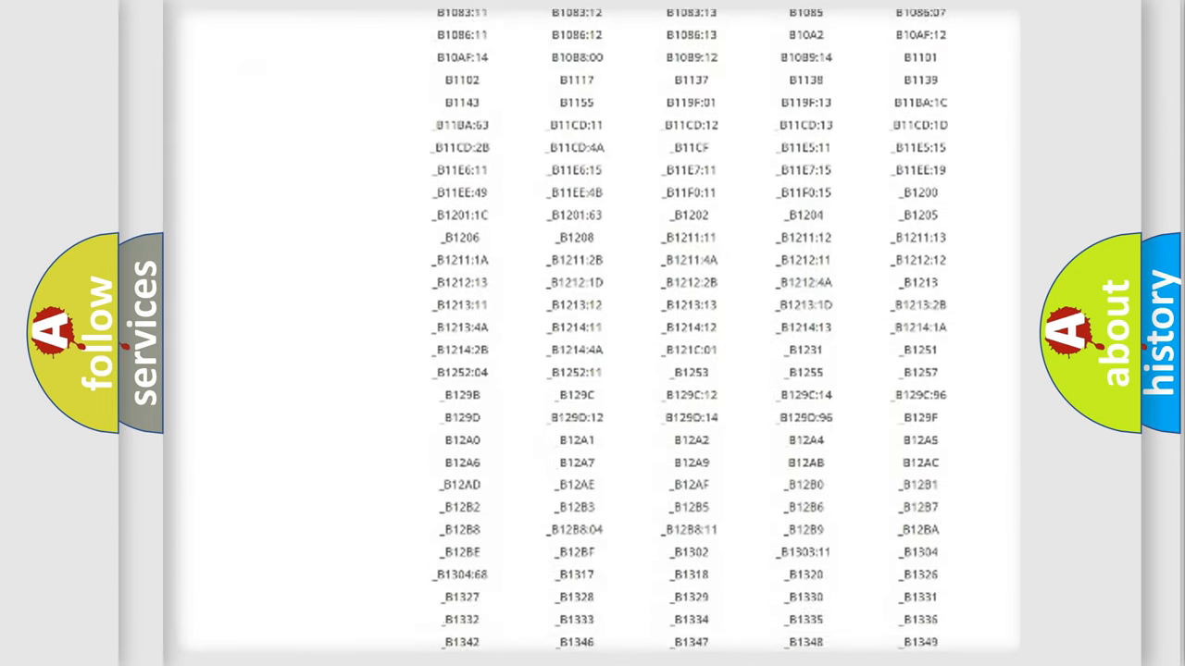
{"action": "scroll", "scroll_direction": "down", "scroll_amount": 3}
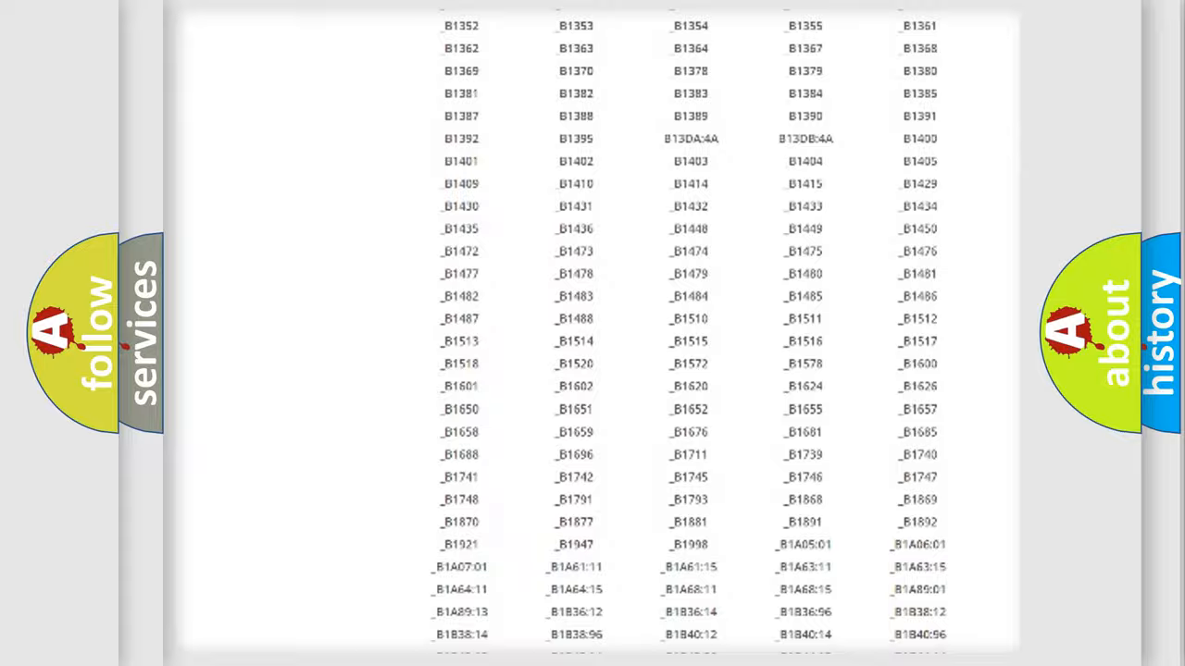